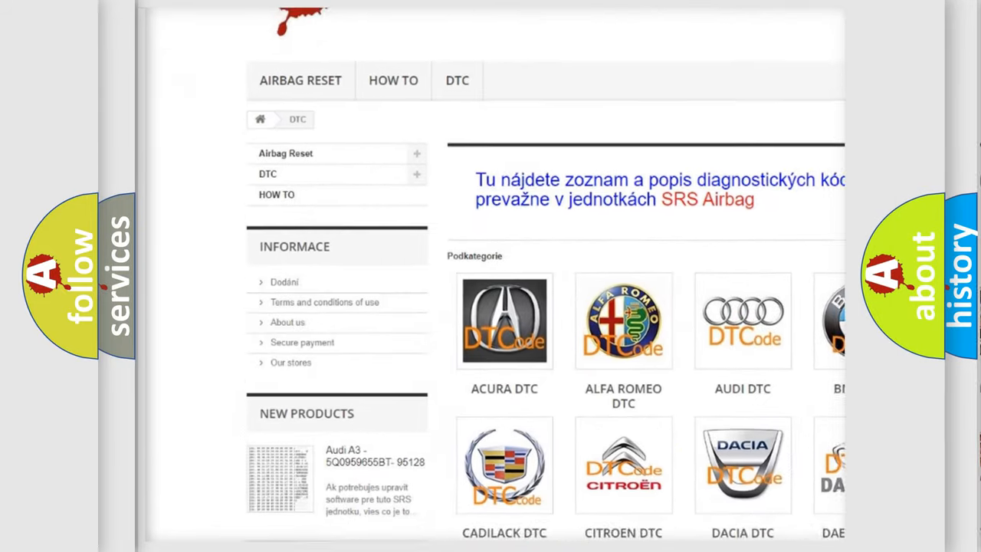
{"action": "scroll", "scroll_direction": "down", "scroll_amount": 3}
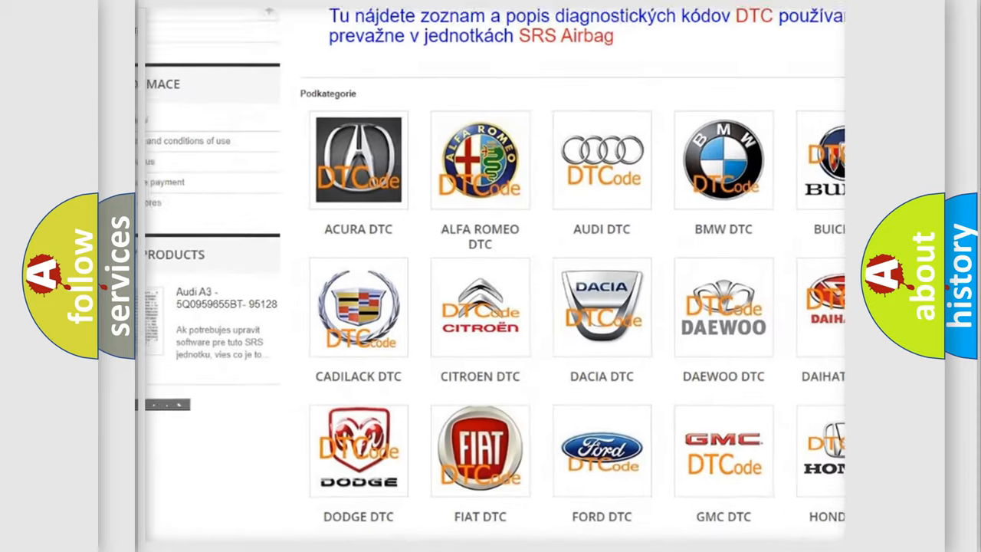
{"action": "scroll", "scroll_direction": "down", "scroll_amount": 3}
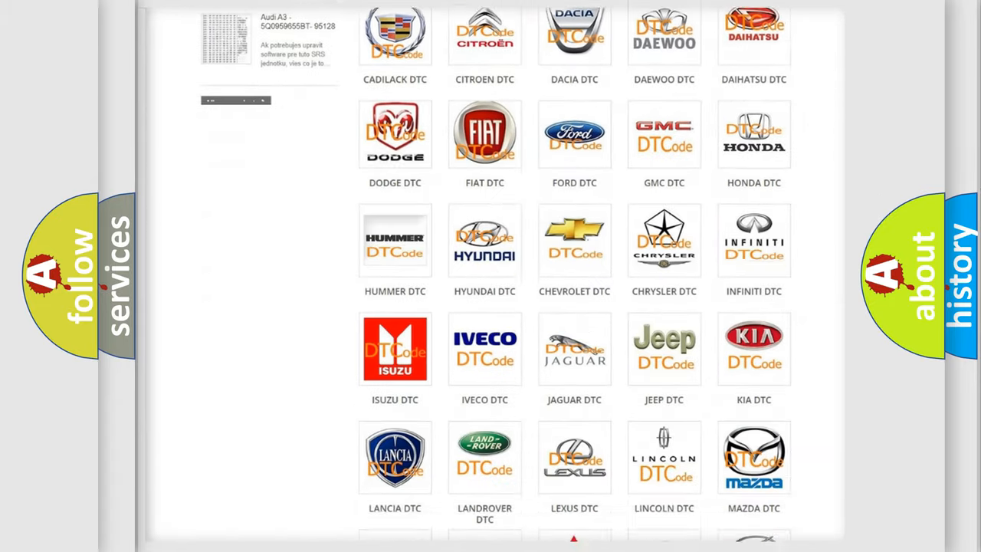
{"action": "scroll", "scroll_direction": "down", "scroll_amount": 3}
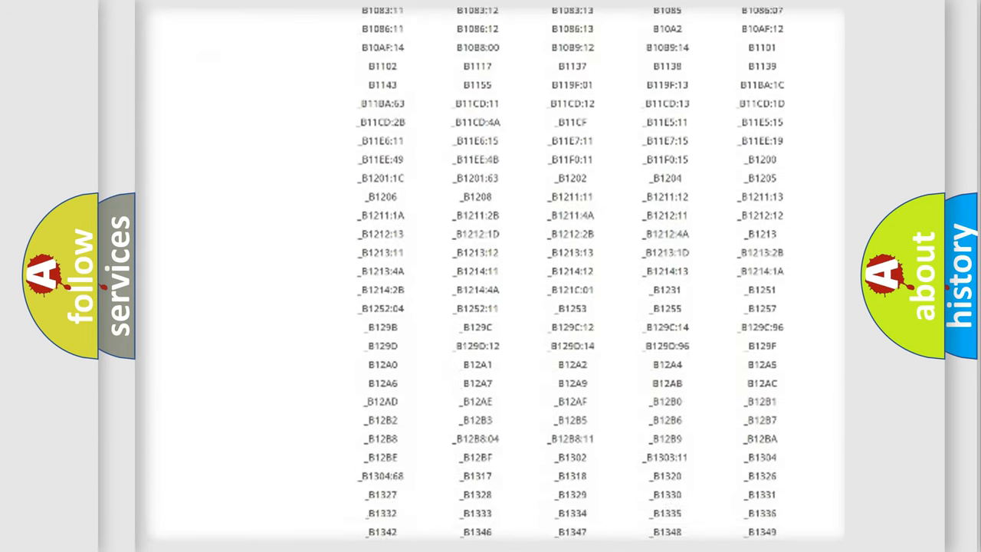
{"action": "scroll", "scroll_direction": "down", "scroll_amount": 3}
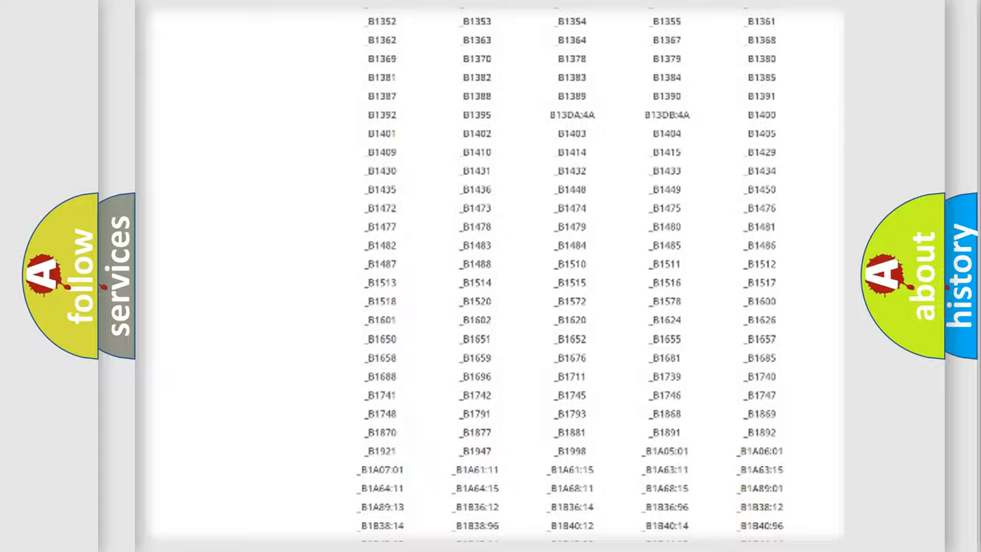